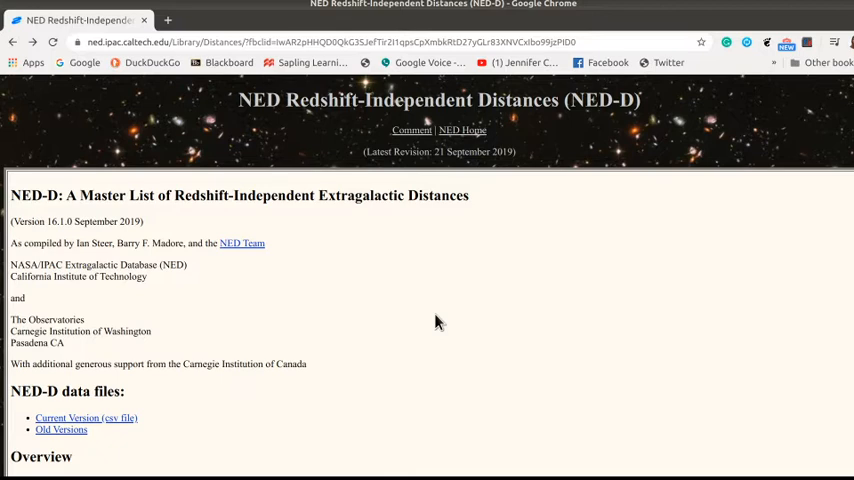
pyautogui.moveTo(392, 274)
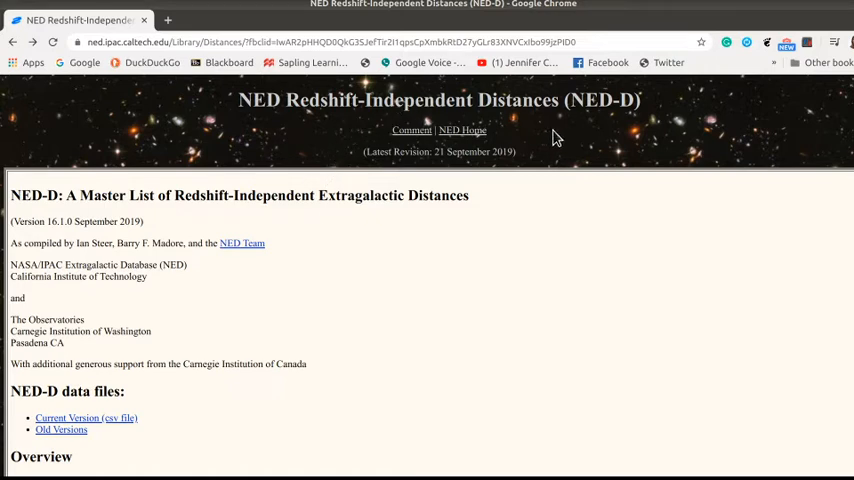
pyautogui.moveTo(520, 298)
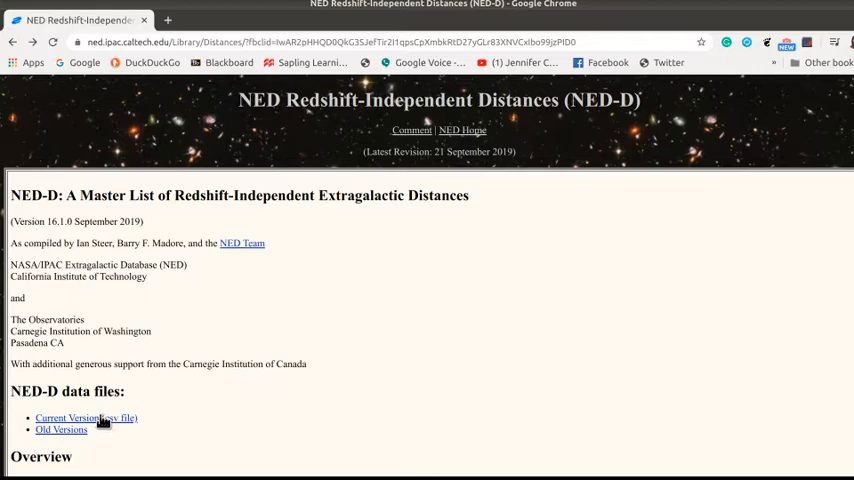
# Open the current-version NED-D distances CSV and scroll through its galaxy rows
pyautogui.click(68, 418)
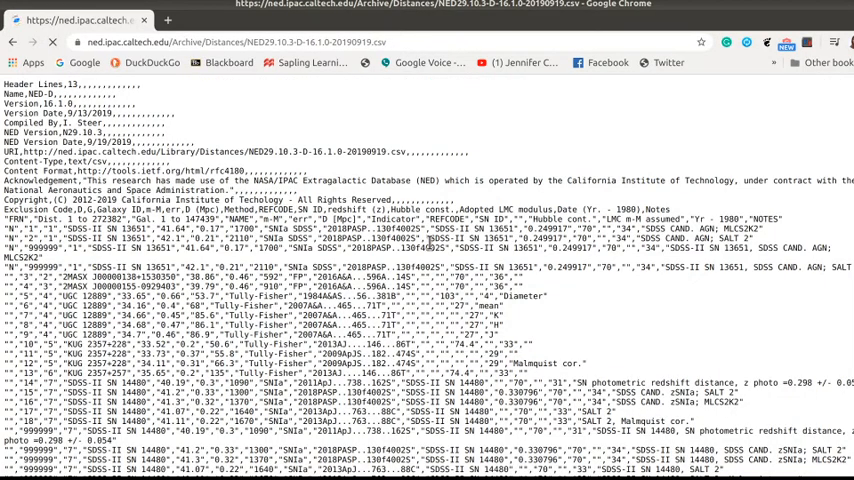
pyautogui.scroll(-3)
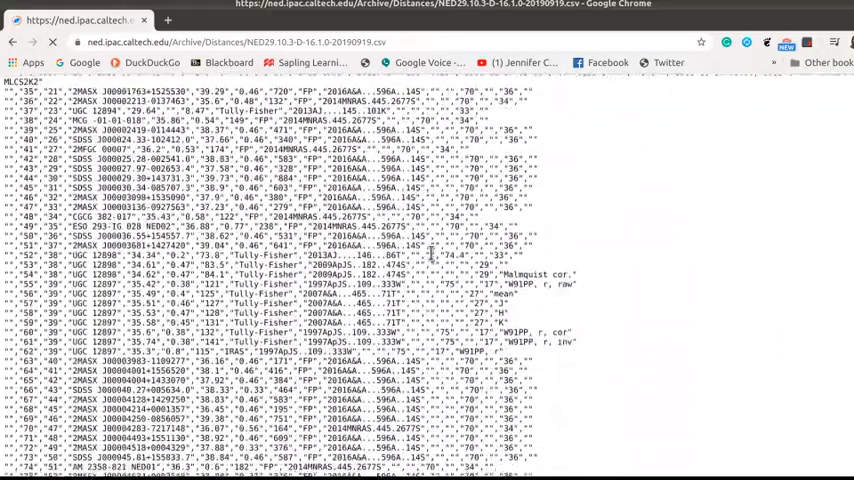
pyautogui.scroll(-3)
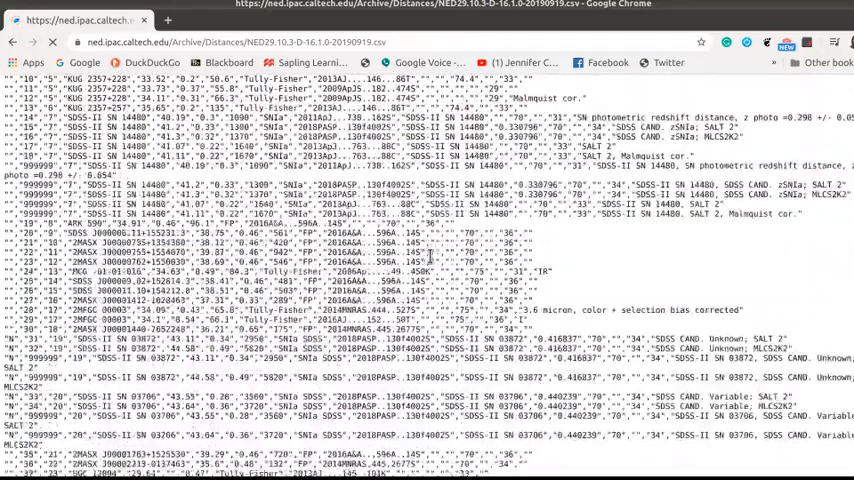
pyautogui.scroll(3)
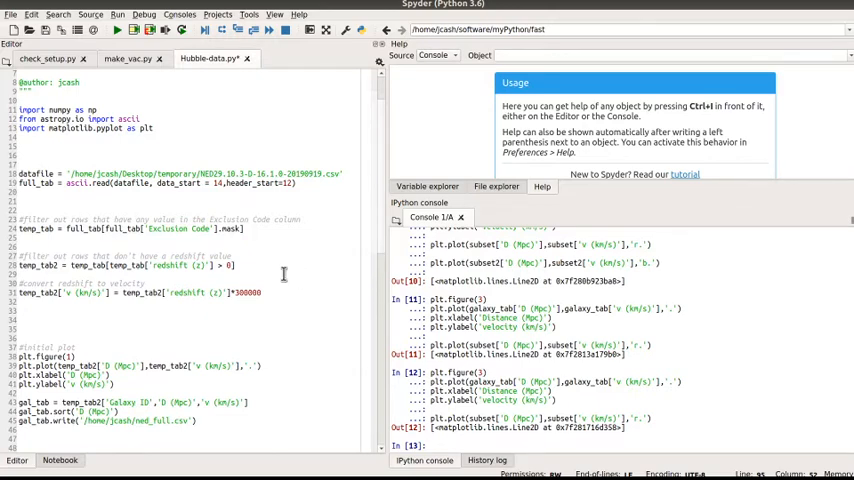
pyautogui.moveTo(281, 271)
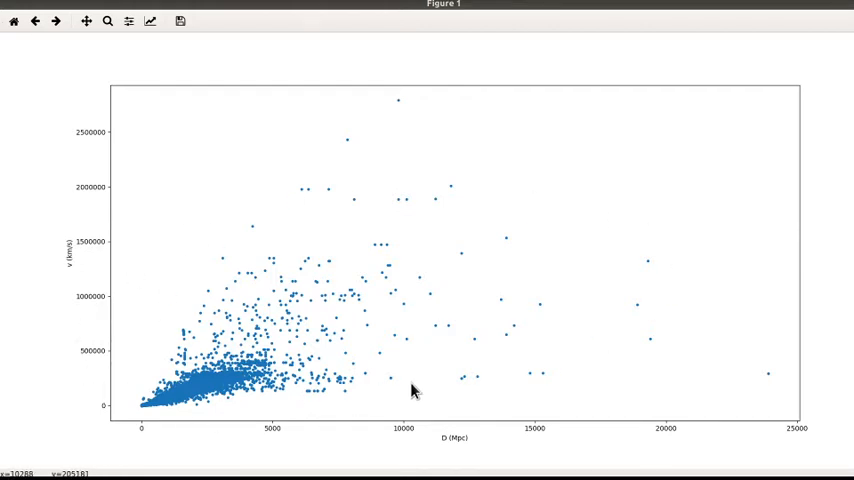
pyautogui.moveTo(296, 270)
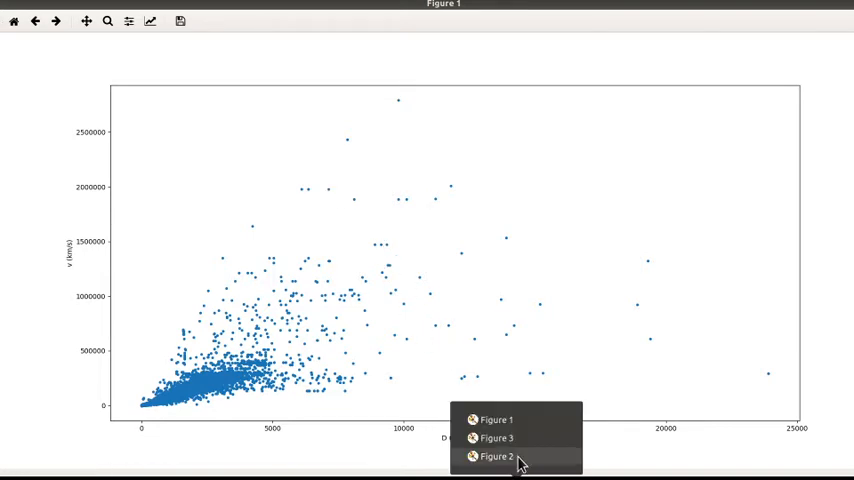
# Bring Figure 2's distance versus velocity scatter to the front from the taskbar
pyautogui.click(497, 456)
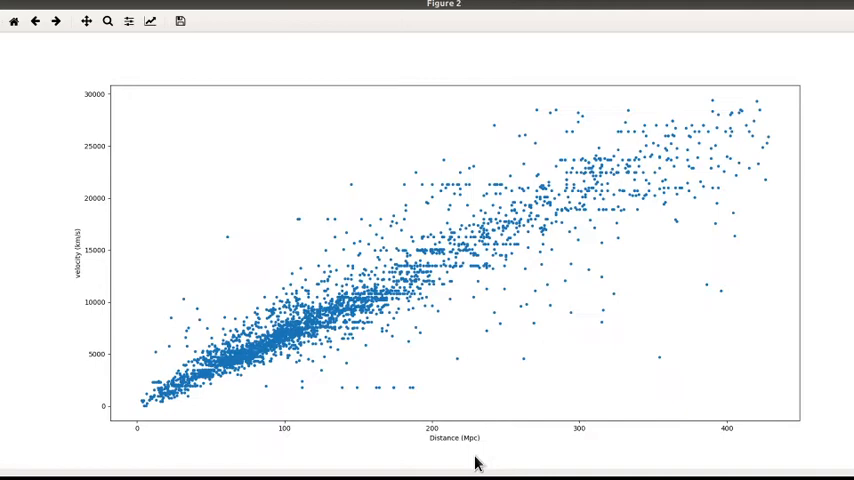
pyautogui.moveTo(625, 190)
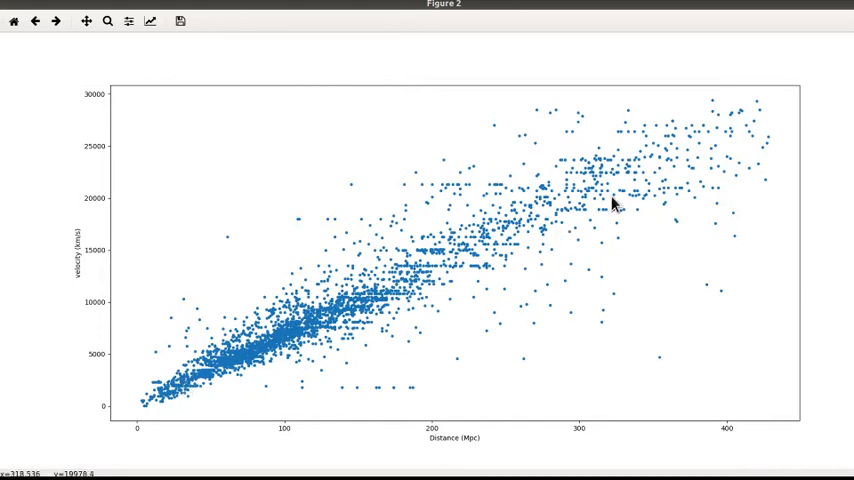
pyautogui.moveTo(590, 219)
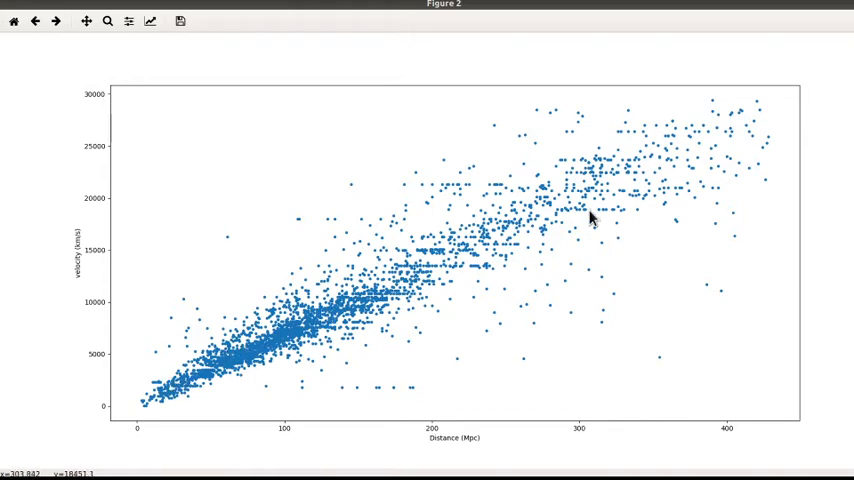
pyautogui.moveTo(630, 188)
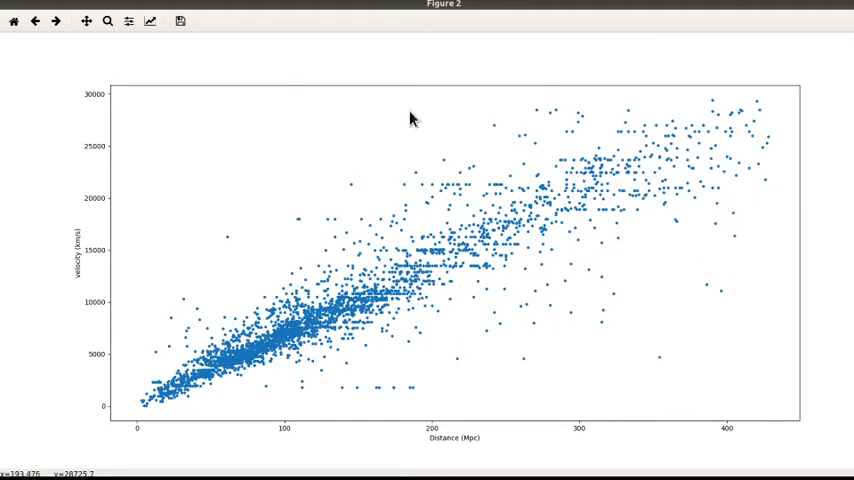
pyautogui.moveTo(515, 228)
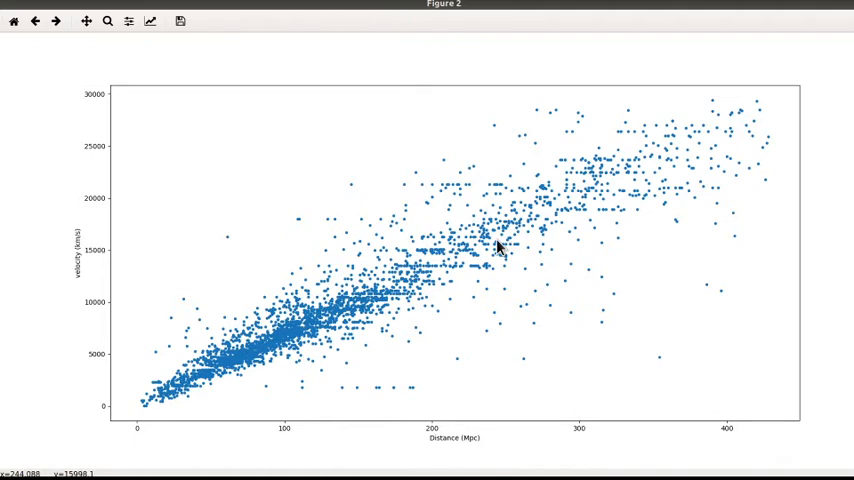
pyautogui.moveTo(495, 248)
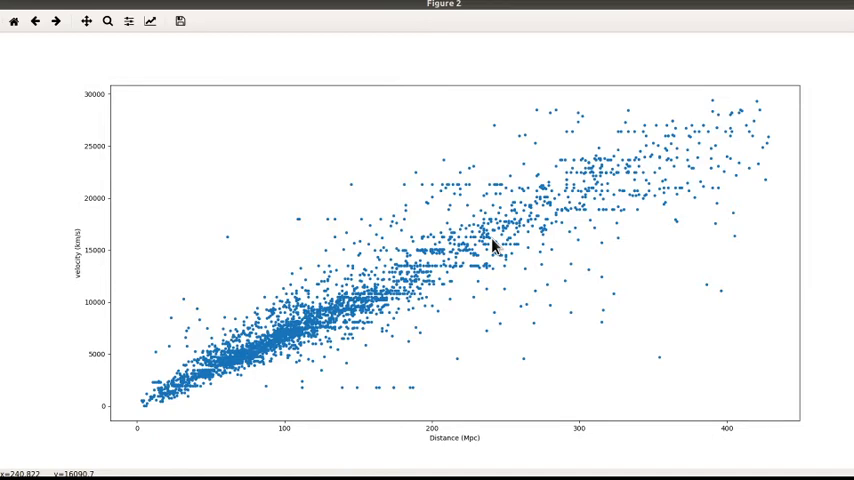
pyautogui.moveTo(285, 337)
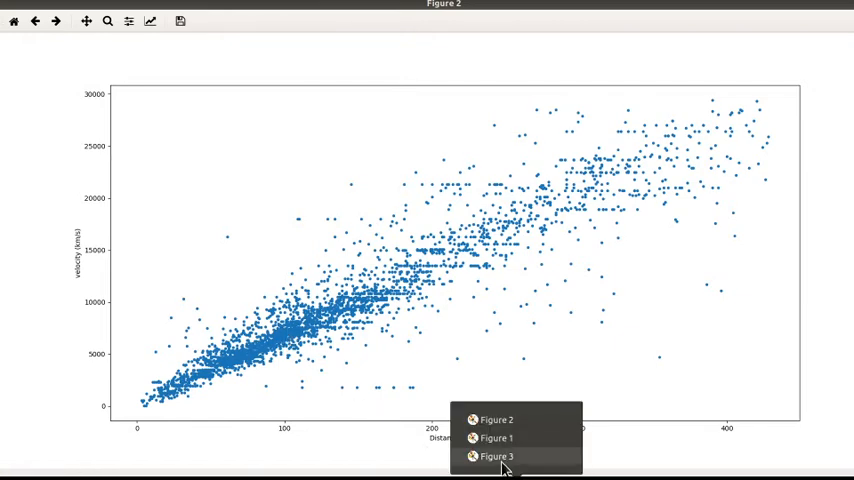
# Bring Figure 3, with the red random galaxy subset, to the front
pyautogui.click(497, 456)
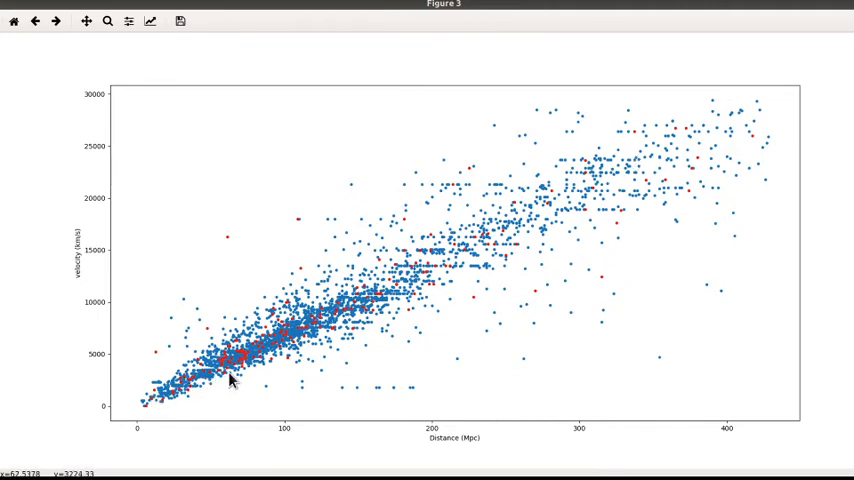
pyautogui.moveTo(228, 380)
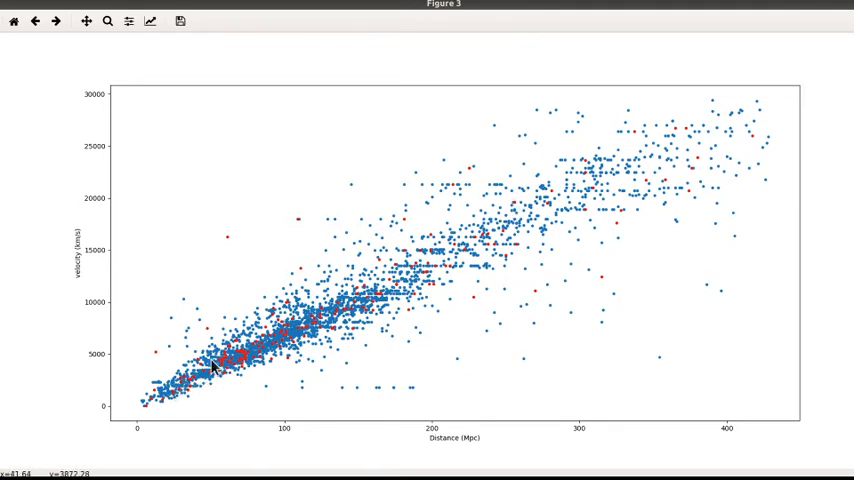
pyautogui.moveTo(202, 385)
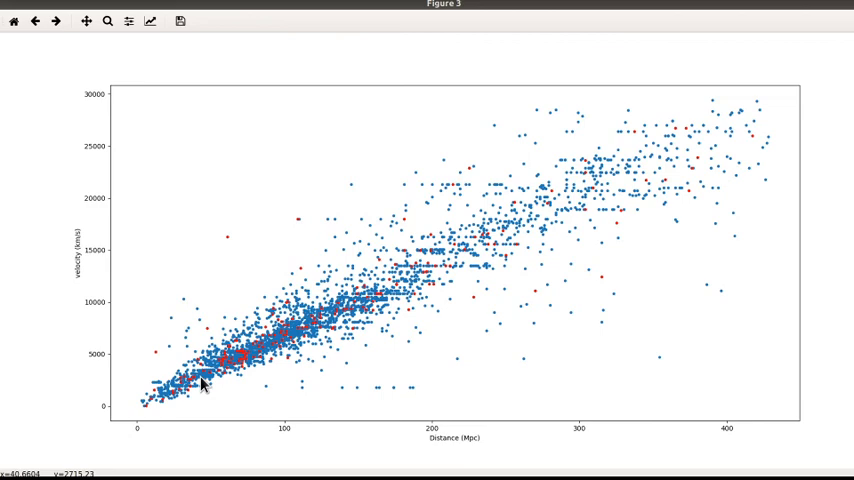
pyautogui.moveTo(248, 377)
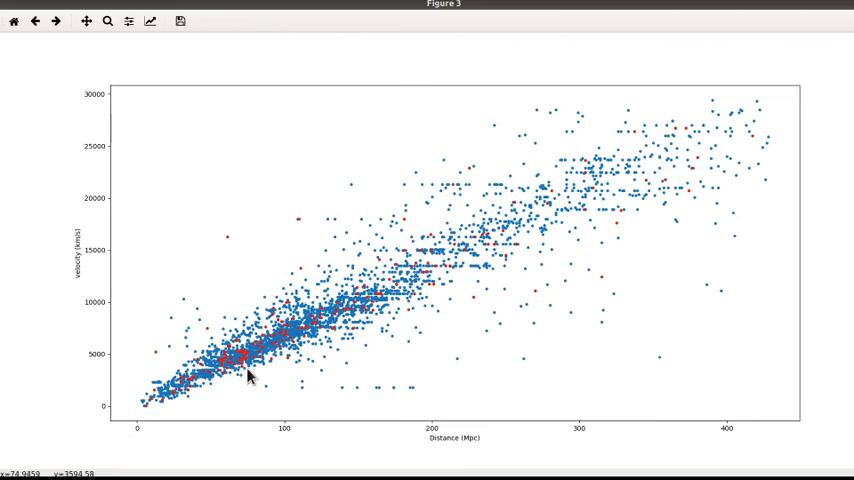